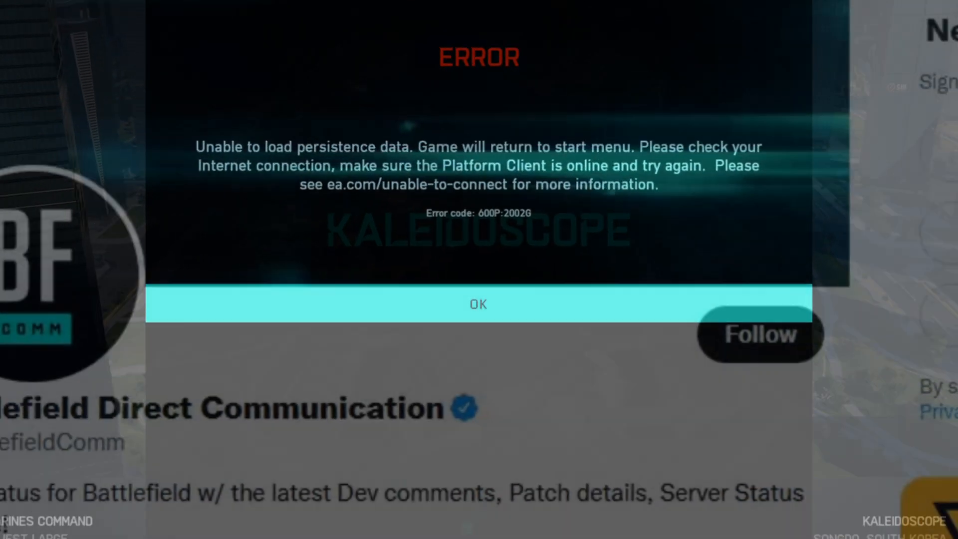
click(478, 303)
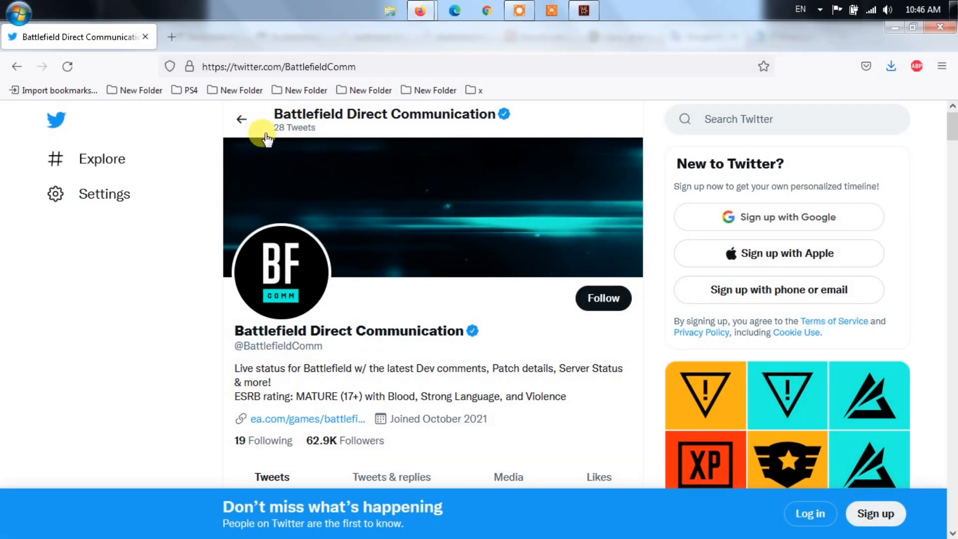
scroll(down, 3)
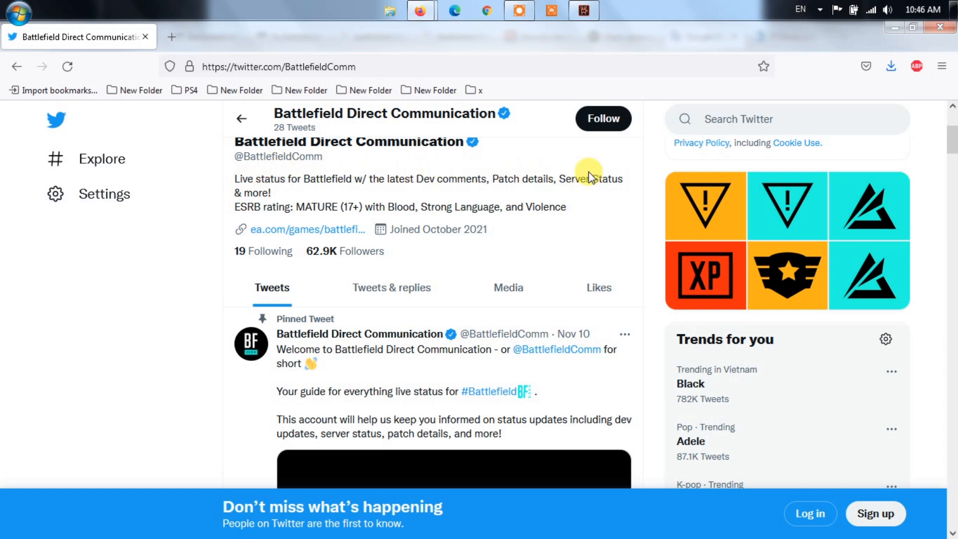
scroll(down, 3)
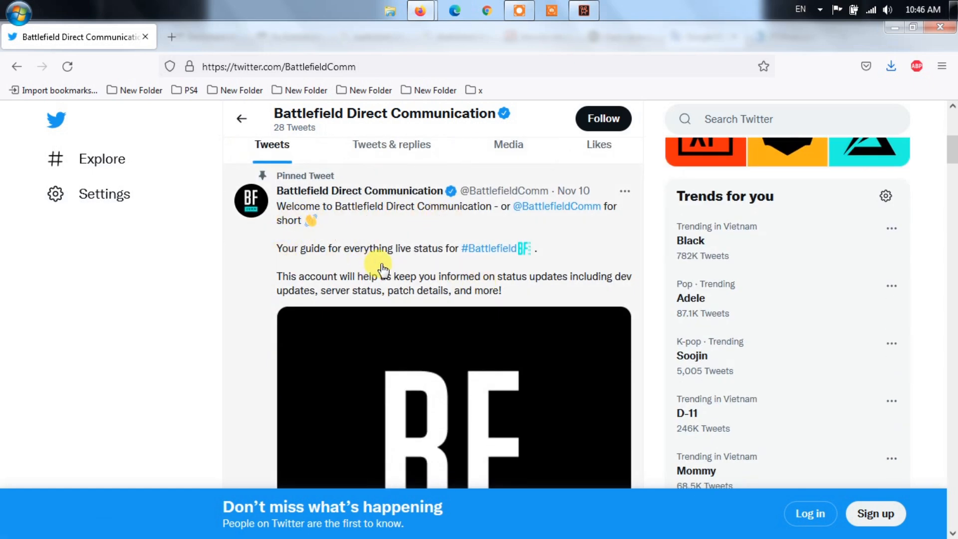
scroll(down, 3)
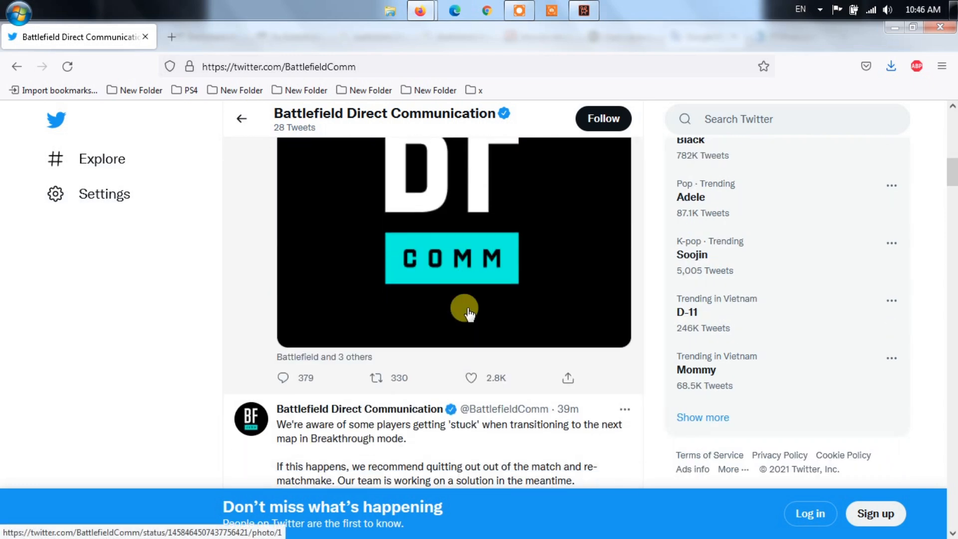
scroll(down, 3)
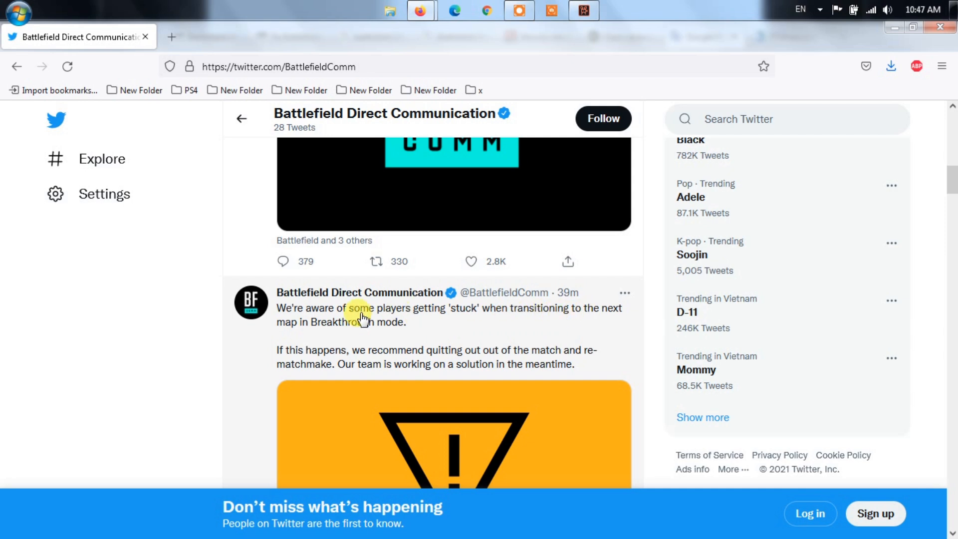
mouse_move(565, 354)
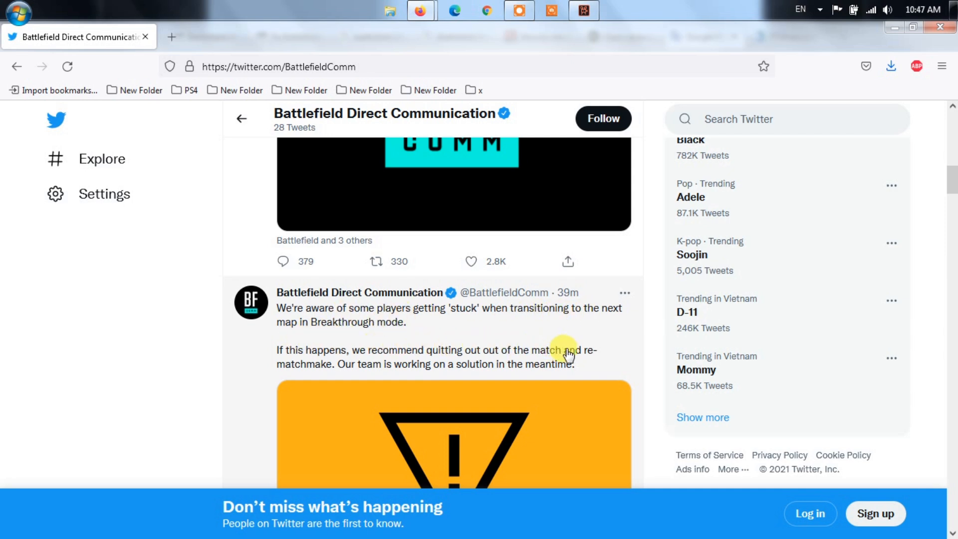
scroll(down, 3)
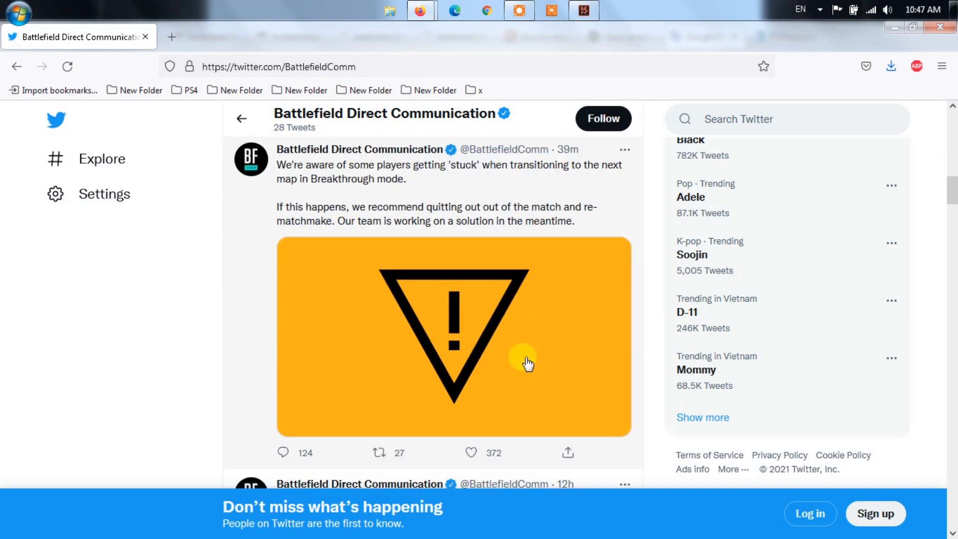
scroll(down, 3)
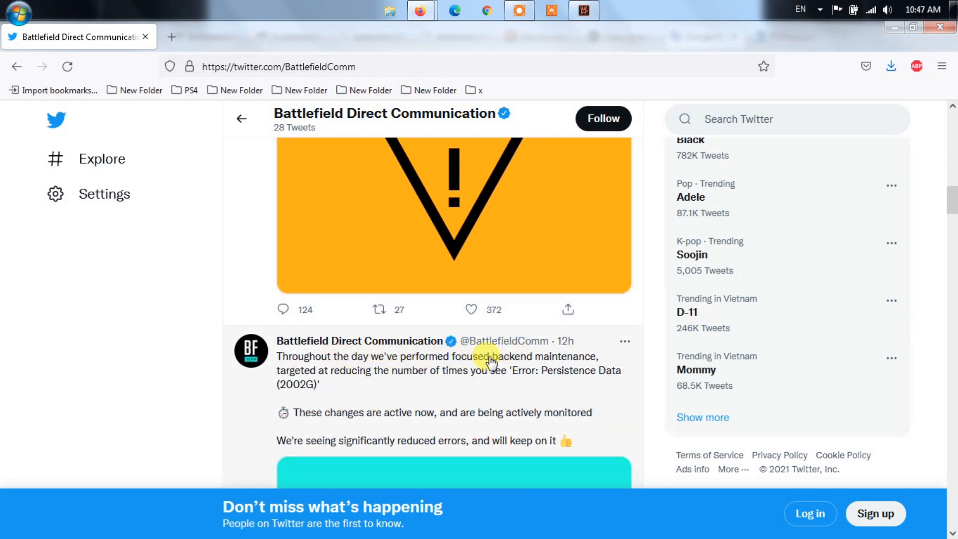
scroll(down, 3)
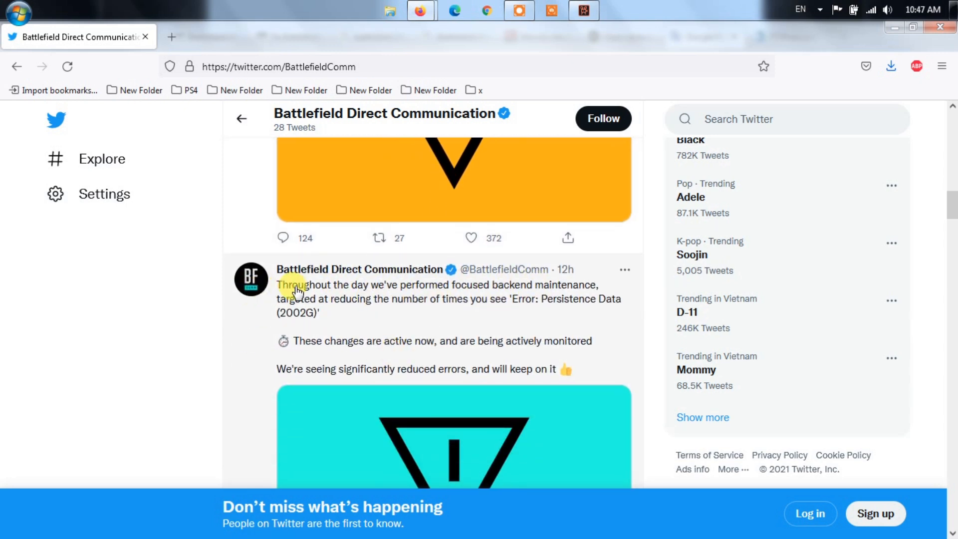
mouse_move(400, 346)
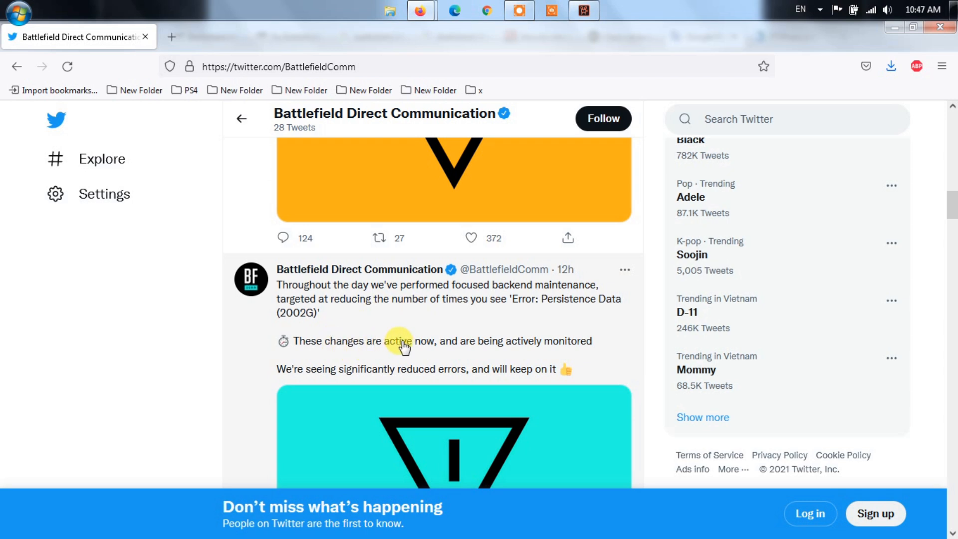
mouse_move(415, 382)
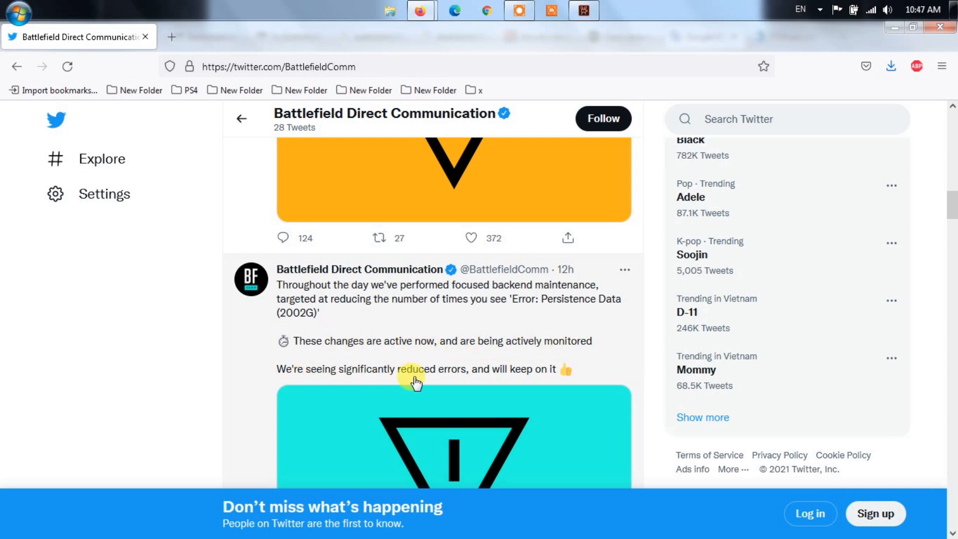
scroll(down, 3)
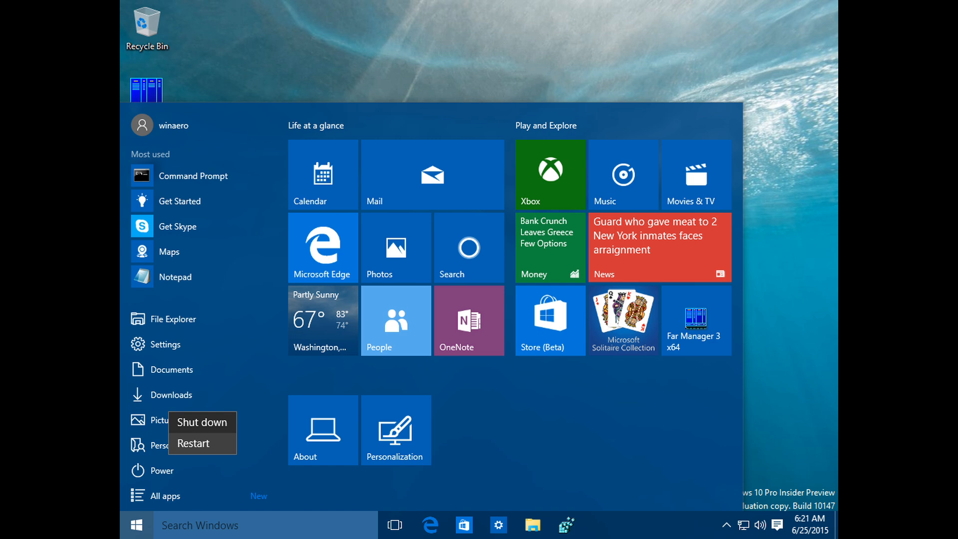
click(690, 480)
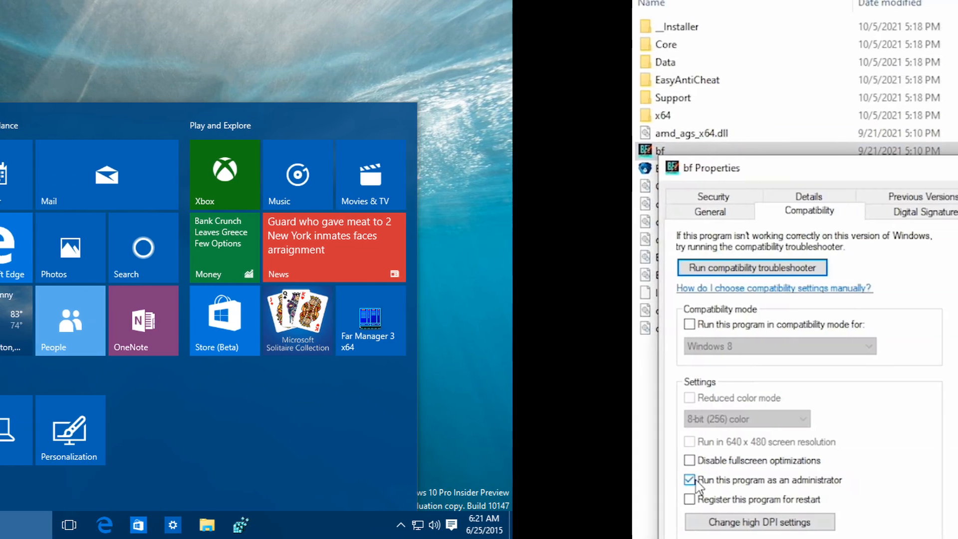